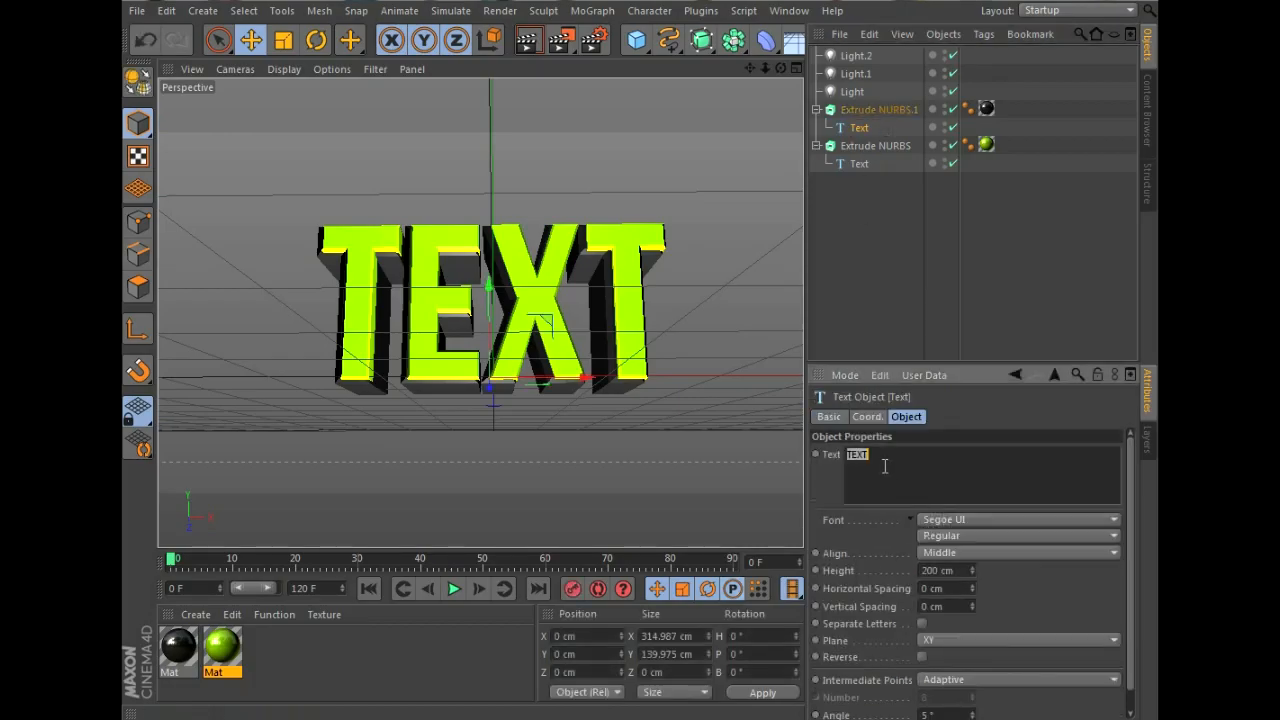
- Replace the default TEXT string with 'Ron Brooks' in the Text objects' Text field
{"action": "type", "text": "R"}
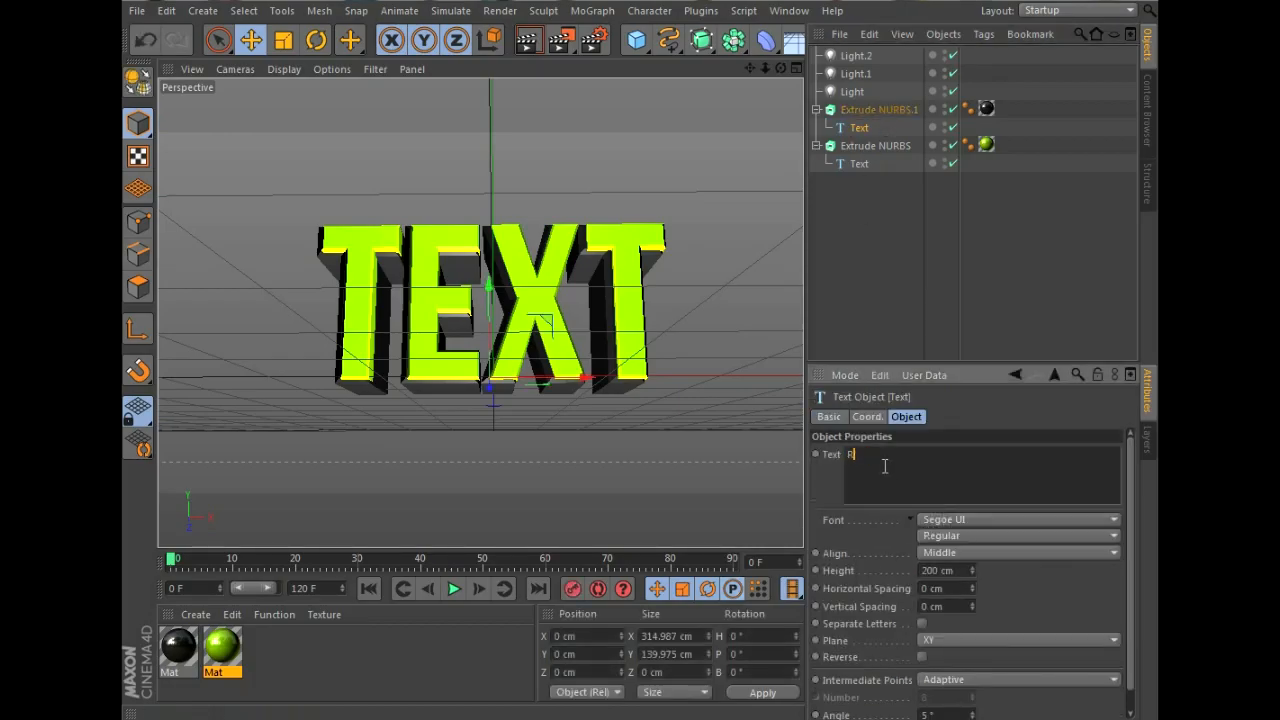
{"action": "type", "text": "Ron Brooks"}
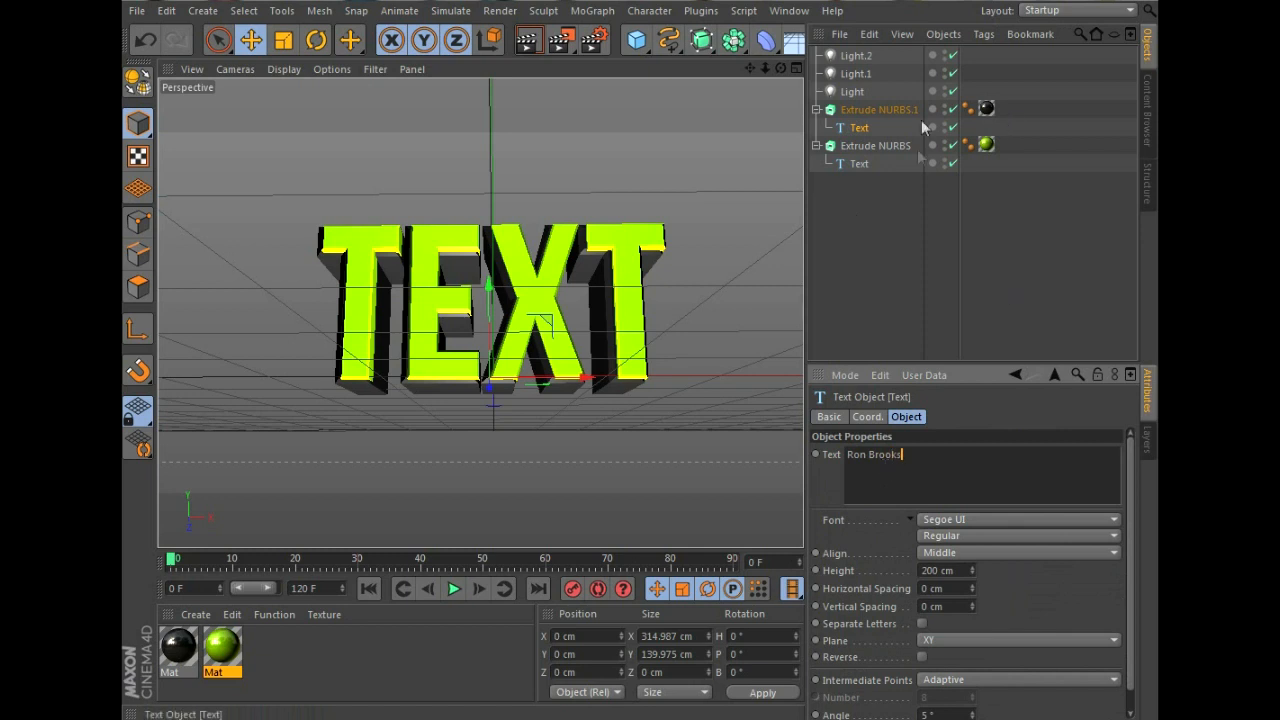
{"action": "type", "text": "TEXT"}
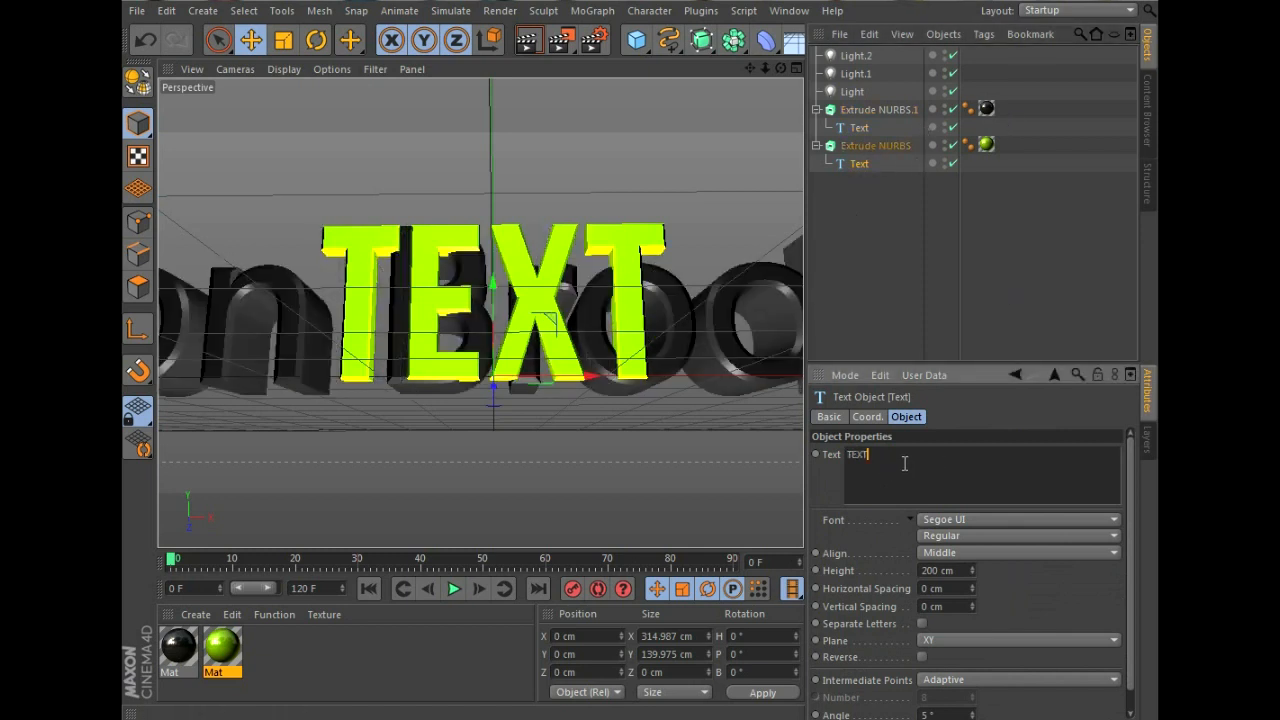
{"action": "type", "text": "Brooks"}
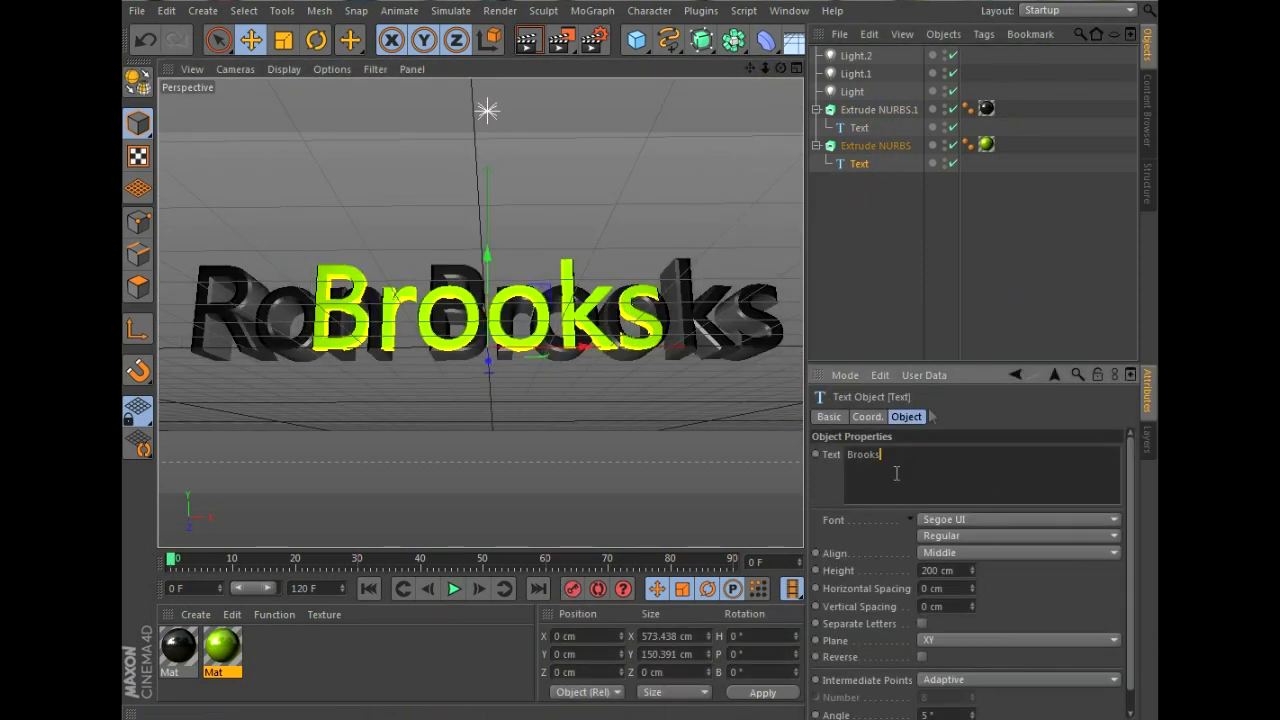
{"action": "type", "text": "Ron"}
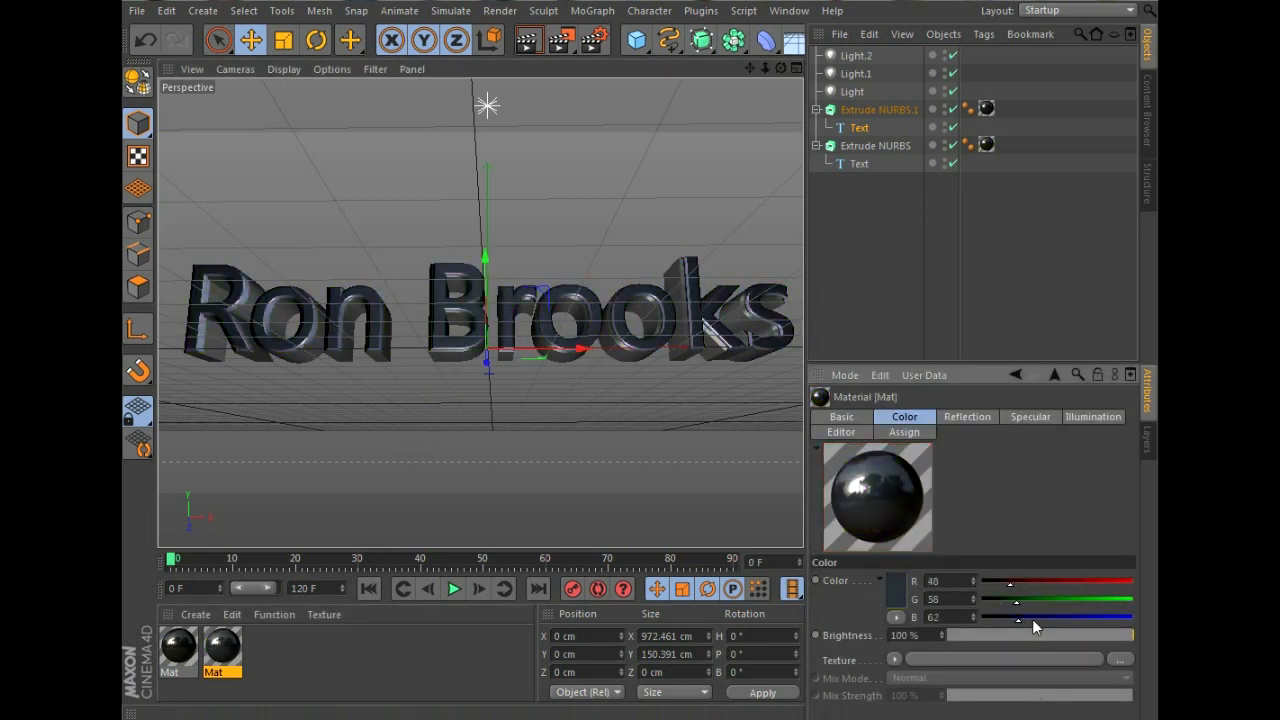
- Adjust the material's Color channel to about B 124 and G 30 for a deep blue
{"action": "left_click_drag", "start_coordinate": [1020, 616], "coordinate": [1056, 616]}
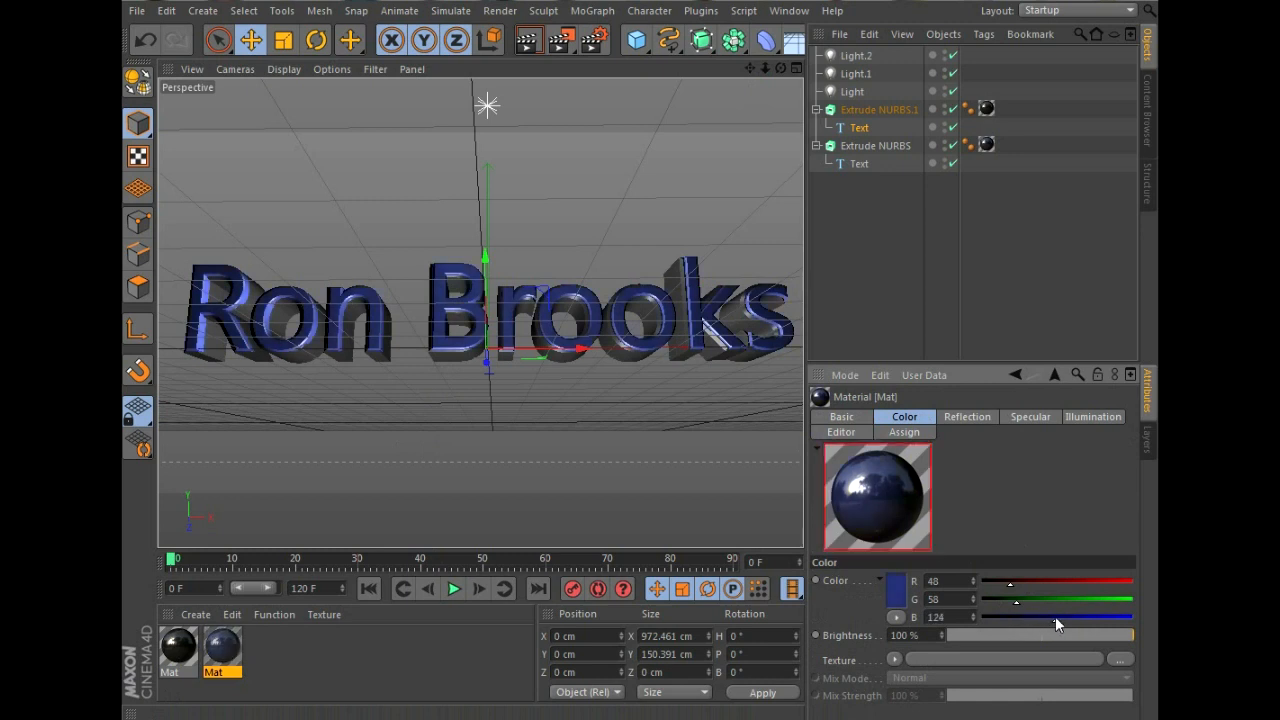
{"action": "left_click_drag", "start_coordinate": [1016, 600], "coordinate": [1004, 600]}
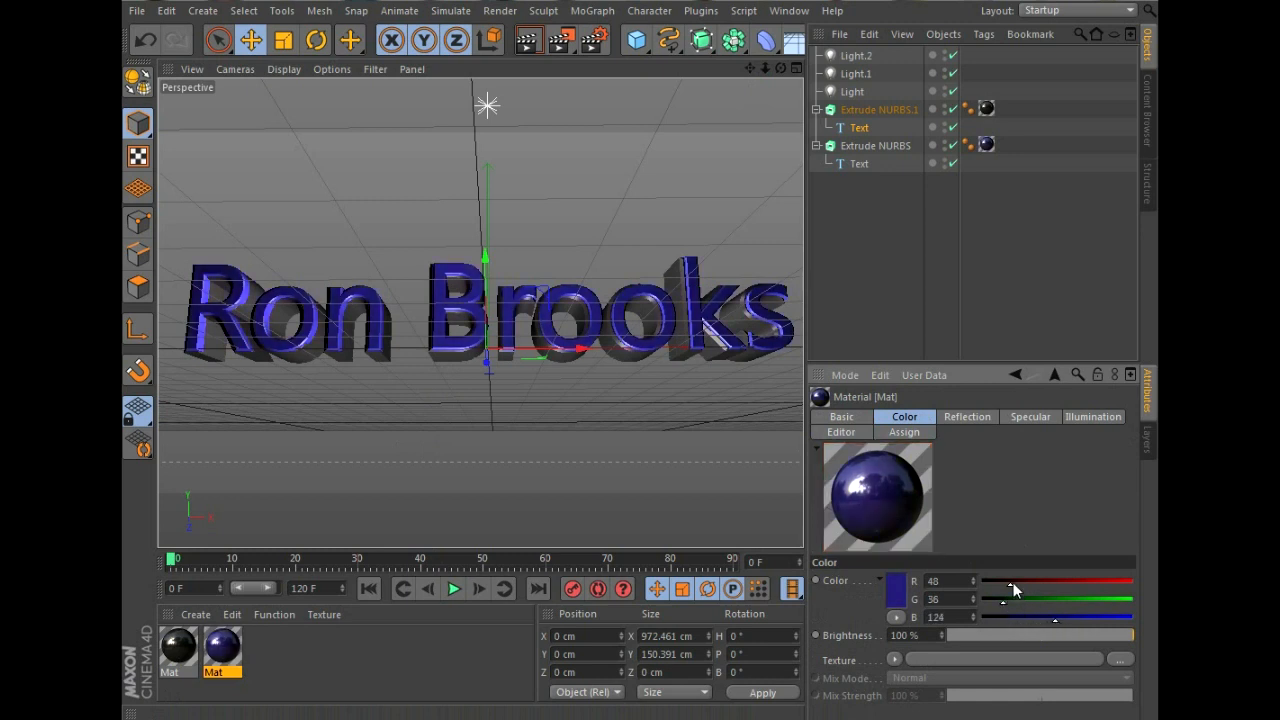